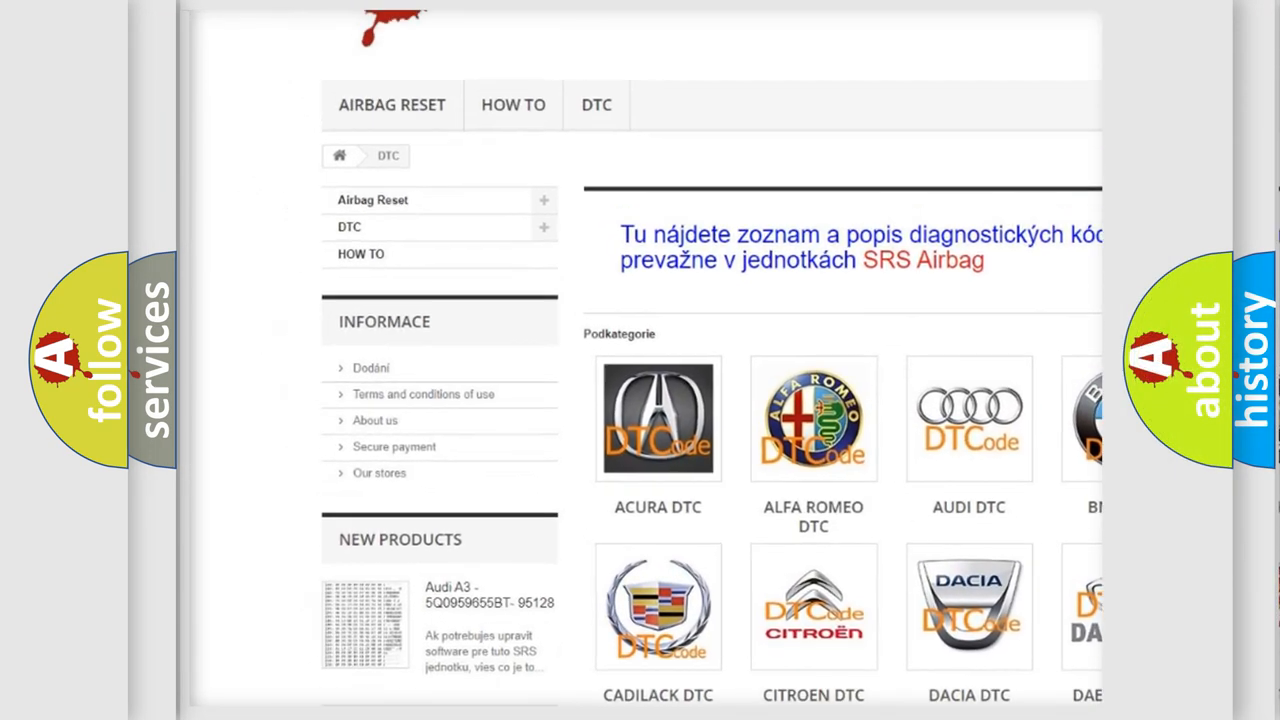
{"action": "scroll", "scroll_direction": "down", "scroll_amount": 3}
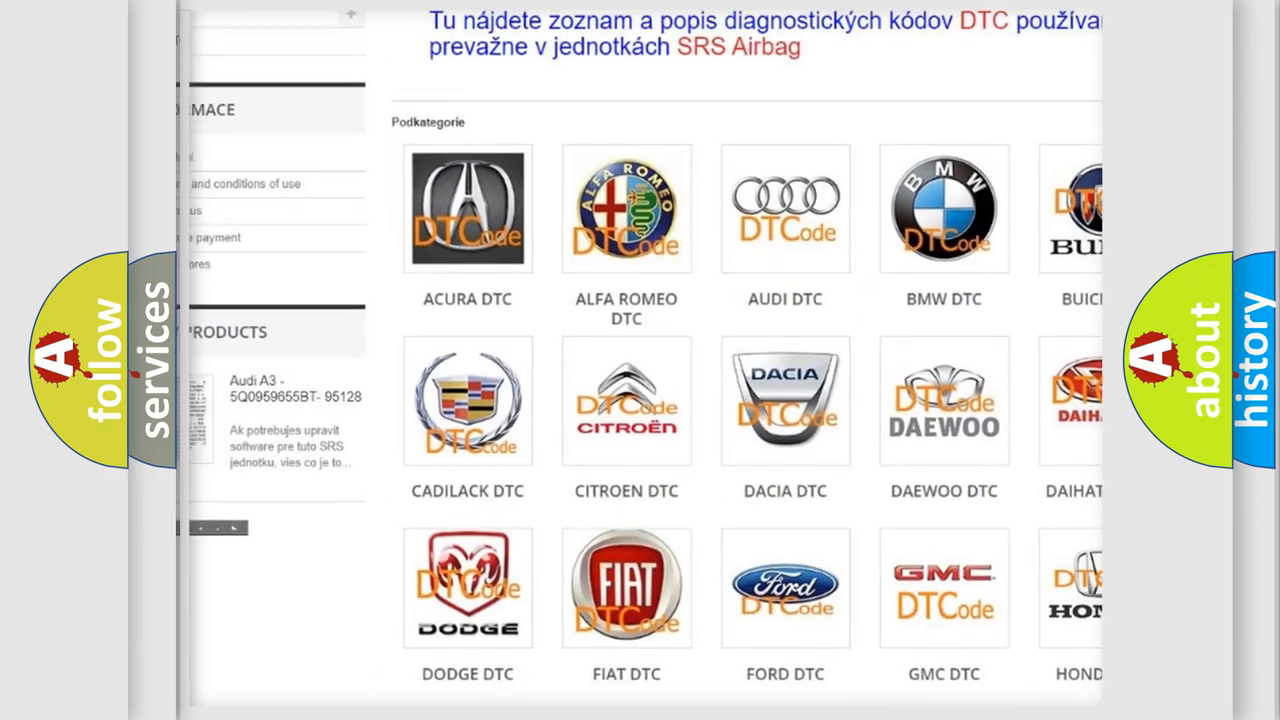
{"action": "scroll", "scroll_direction": "down", "scroll_amount": 3}
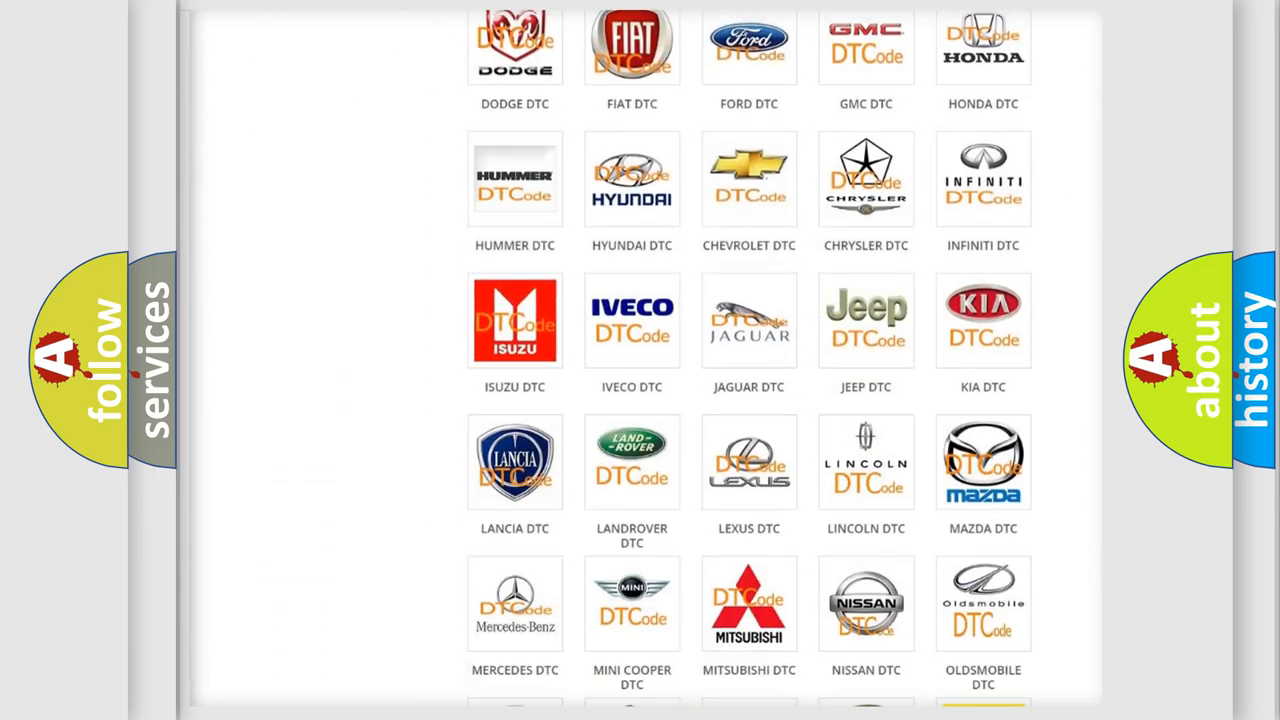
{"action": "scroll", "scroll_direction": "down", "scroll_amount": 3}
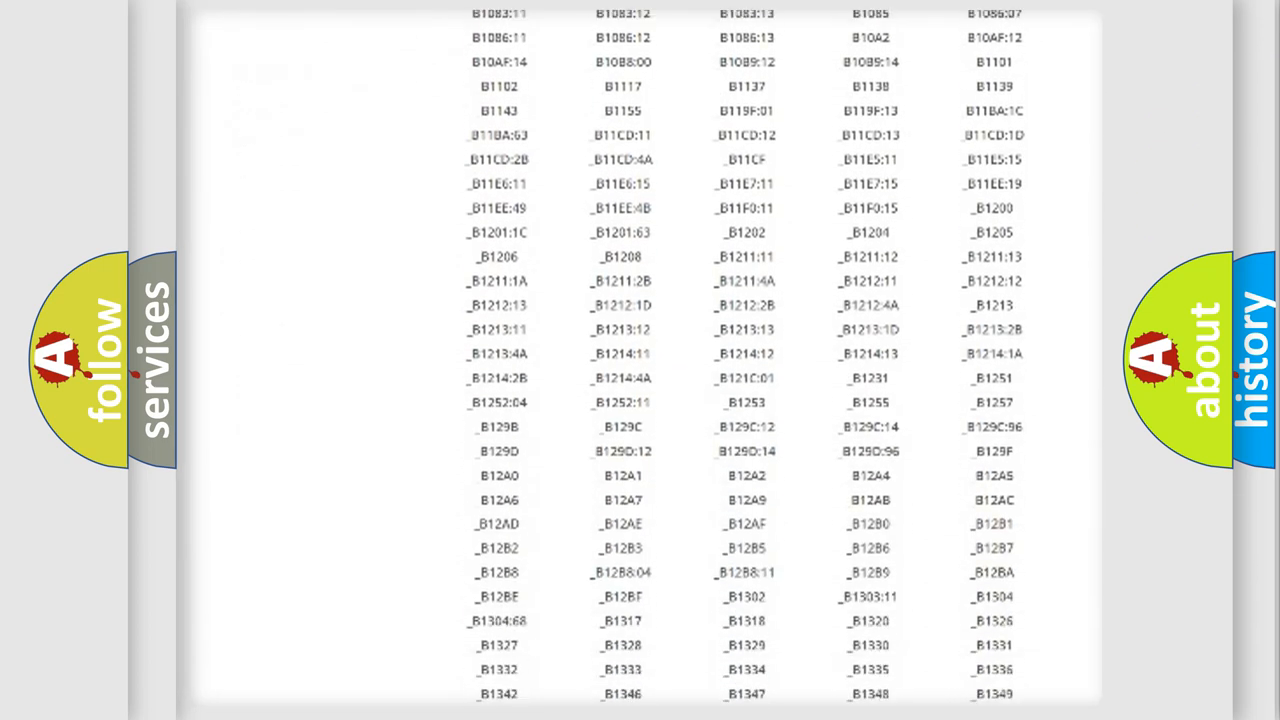
{"action": "scroll", "scroll_direction": "down", "scroll_amount": 3}
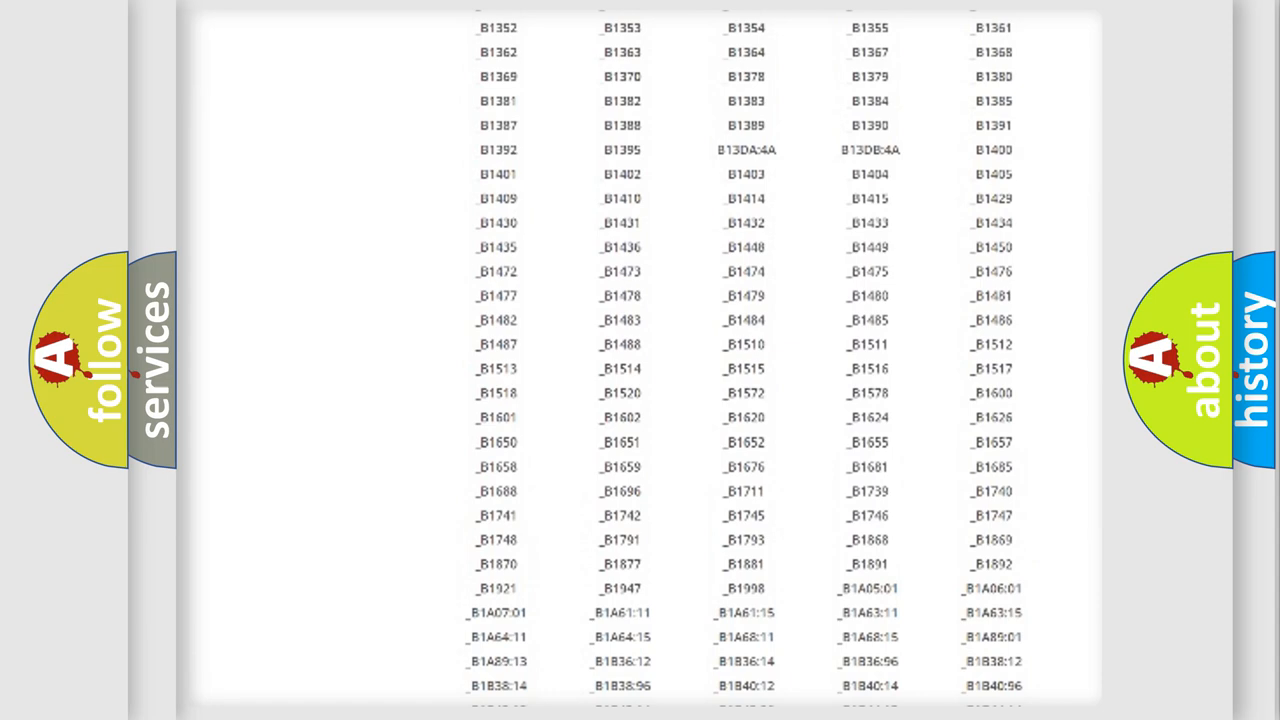